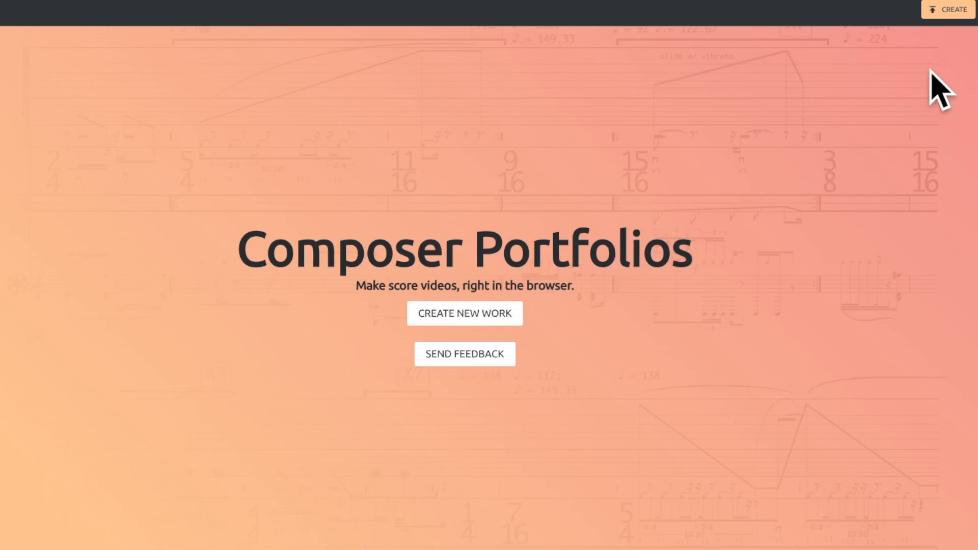
# Create a new work titled 'Tutorial Excerpt' with its score PDF and audio uploaded.
pyautogui.click(947, 9)
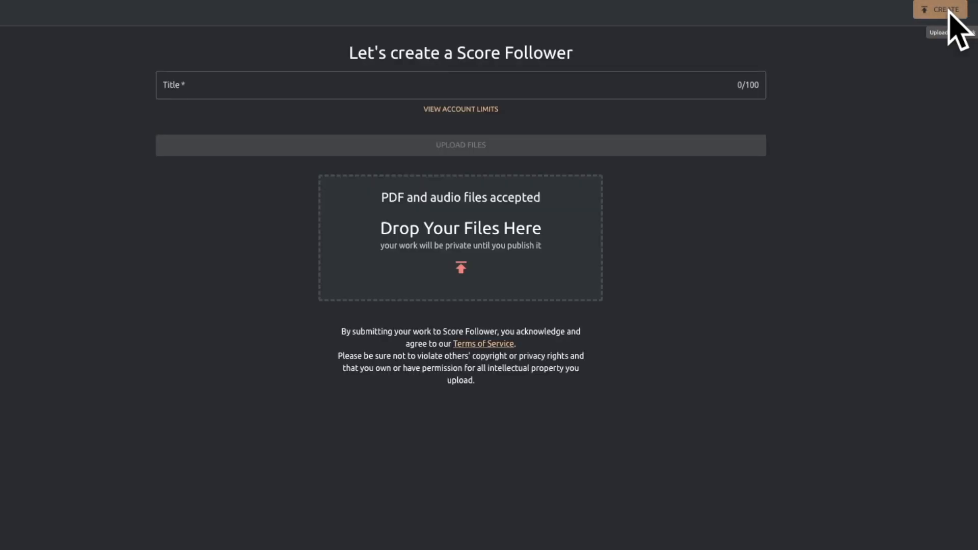
pyautogui.click(458, 85)
pyautogui.write('Tutorial Excerpt')
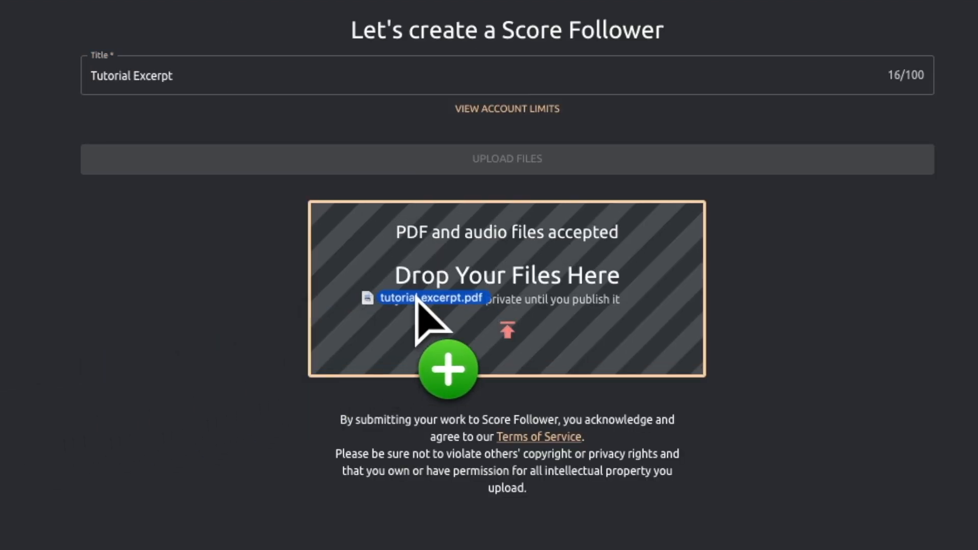
pyautogui.click(447, 368)
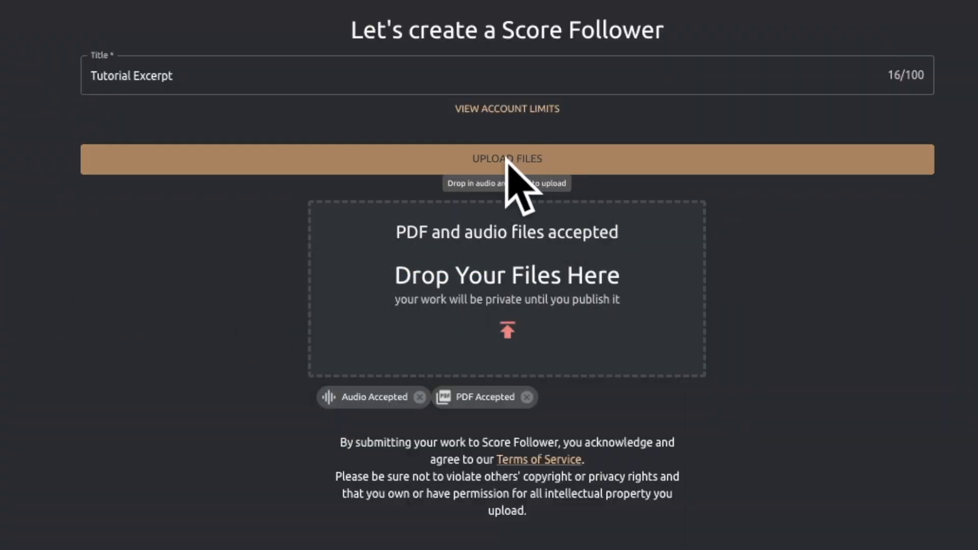
pyautogui.click(506, 159)
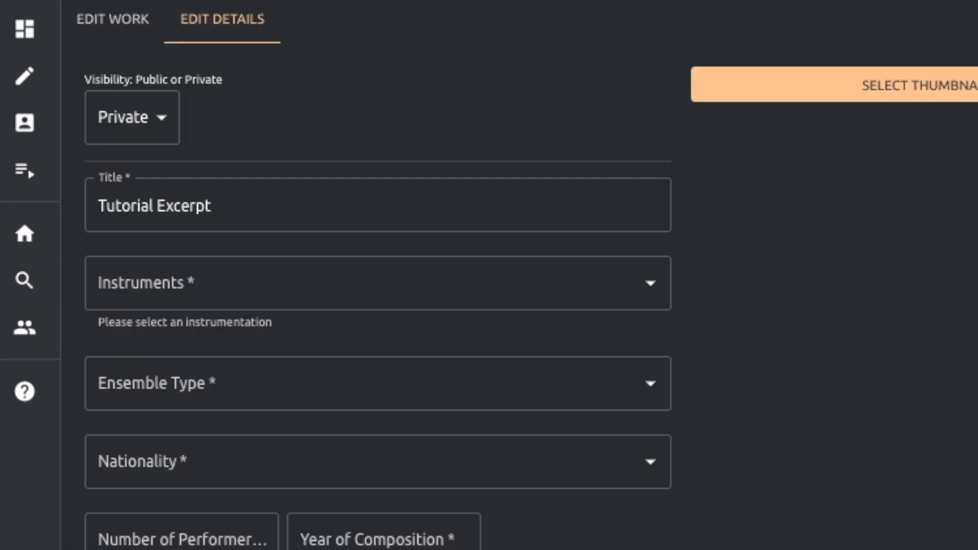
# Set the instrument to Guitar and the ensemble type to Small Ensemble (7-10).
pyautogui.click(374, 282)
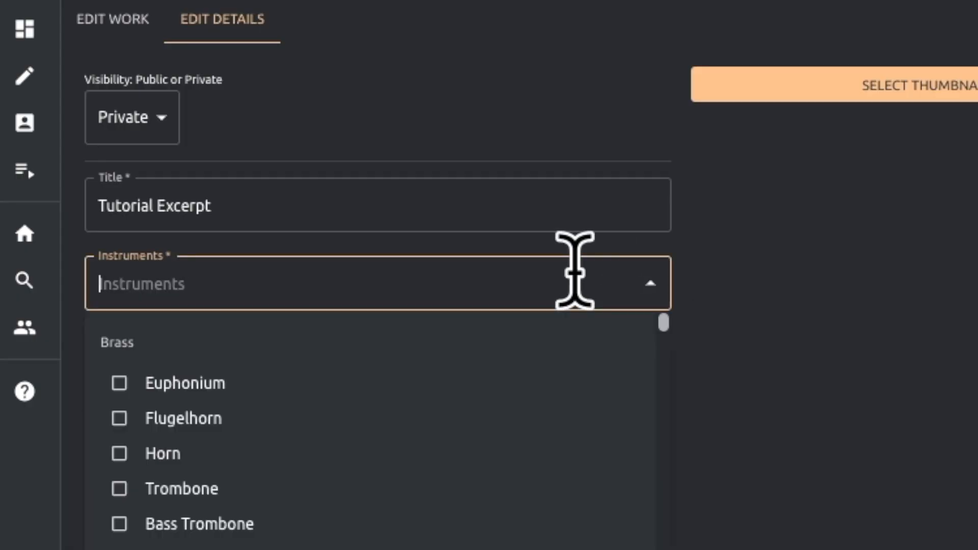
pyautogui.write('guitar')
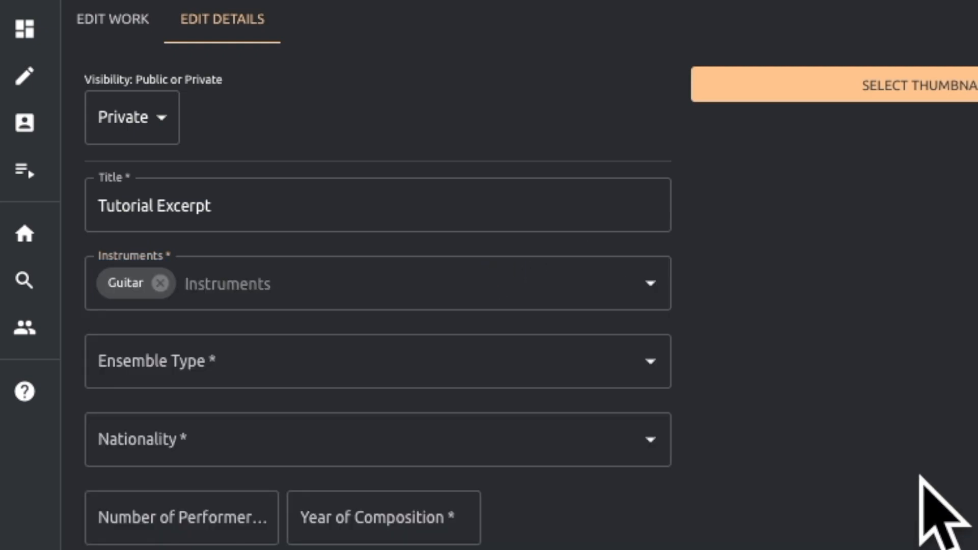
pyautogui.click(377, 361)
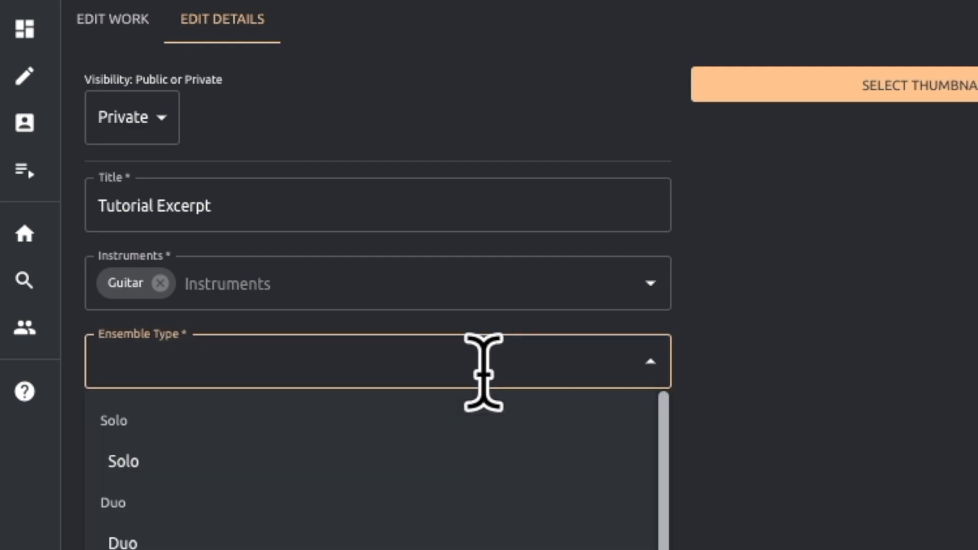
pyautogui.scroll(-3)
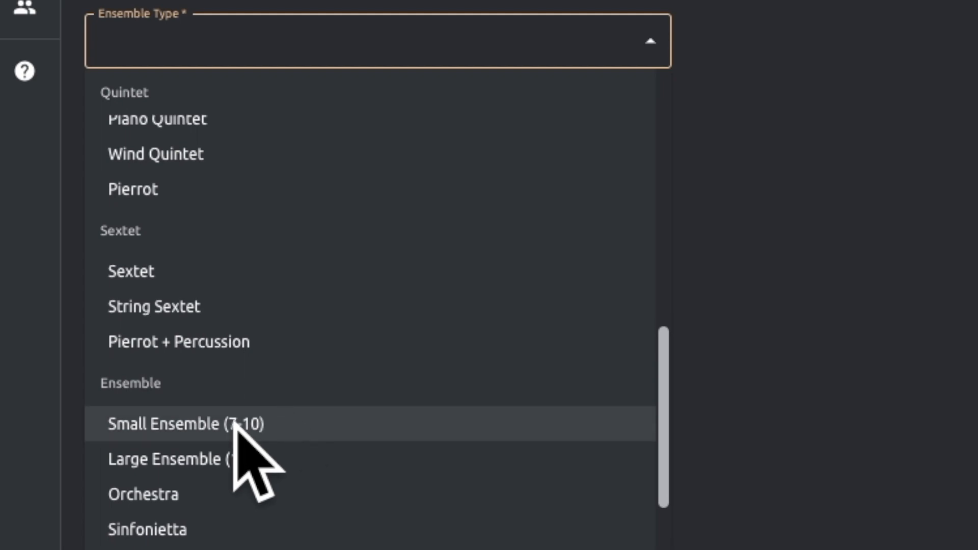
pyautogui.click(184, 424)
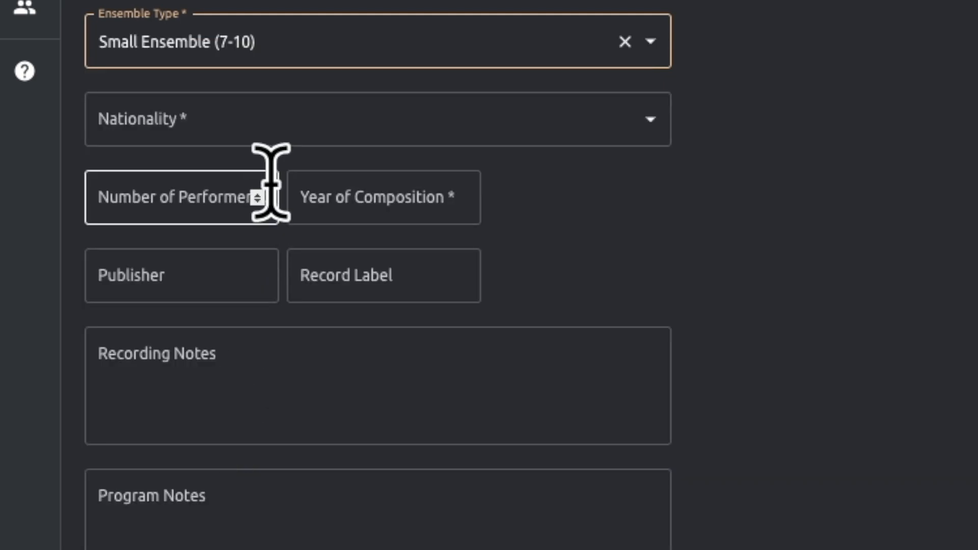
# Set nationality USA, seven performers, and begin the recording notes.
pyautogui.click(374, 120)
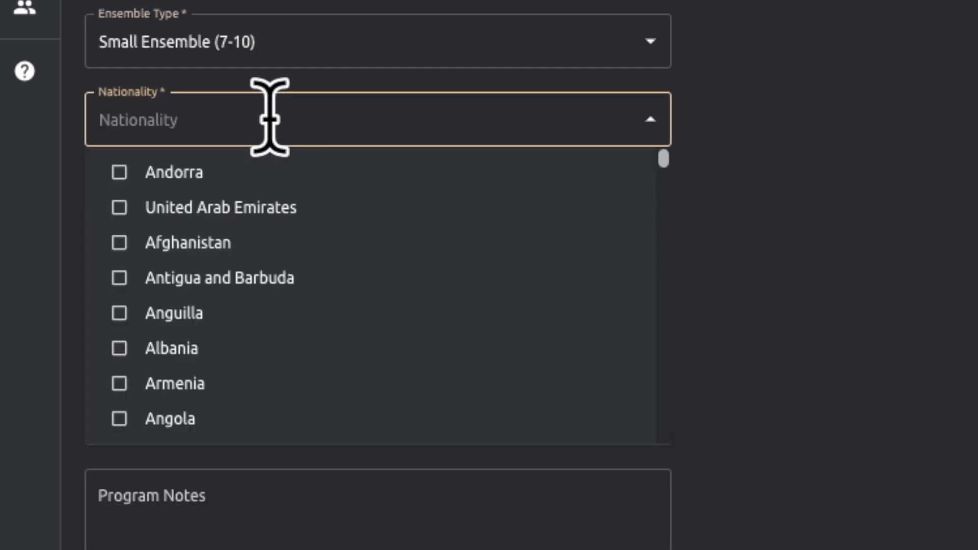
pyautogui.write('usa')
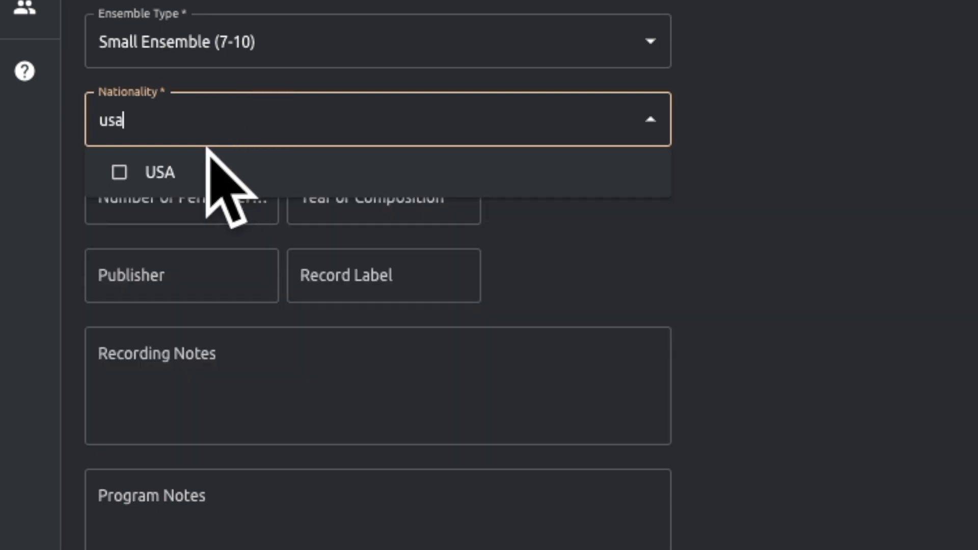
pyautogui.click(159, 172)
pyautogui.write('1')
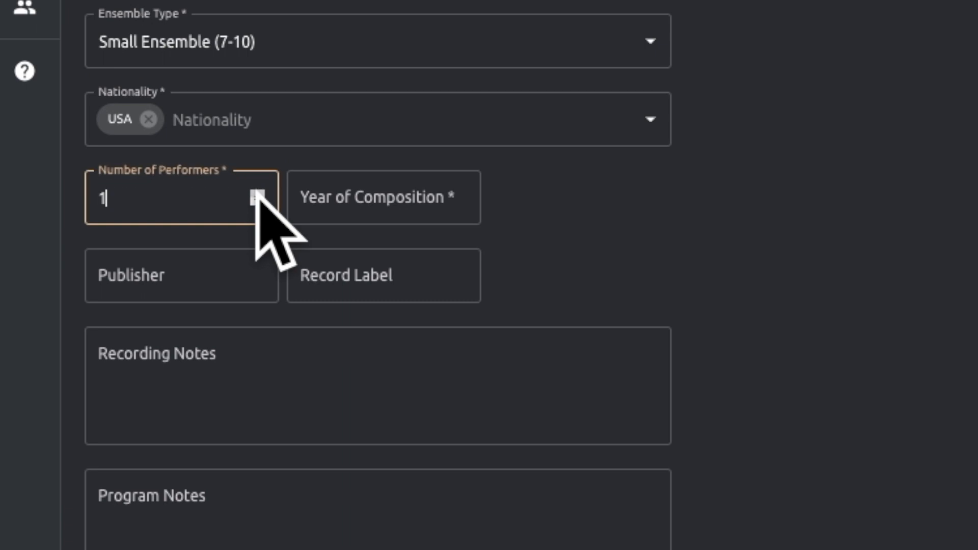
pyautogui.write('7')
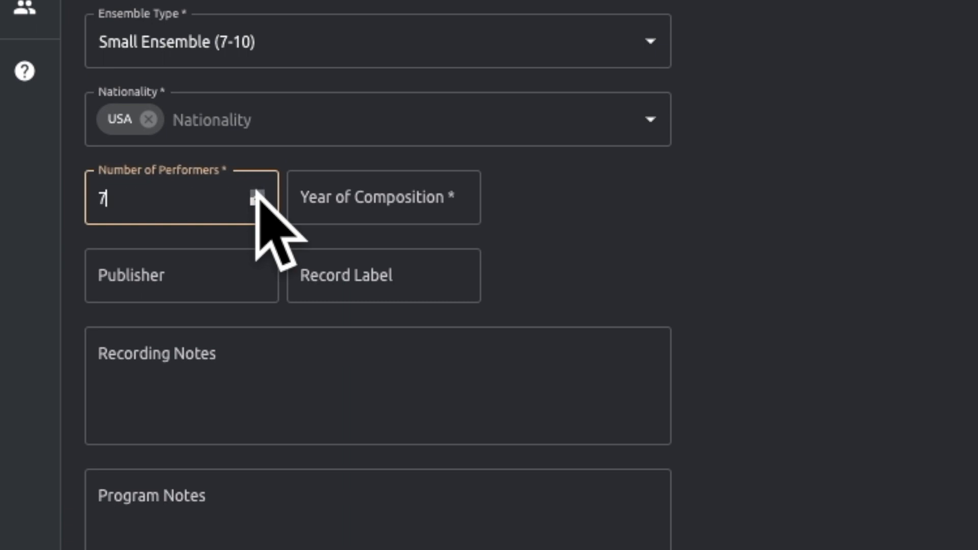
pyautogui.click(383, 196)
pyautogui.write('Audio generated')
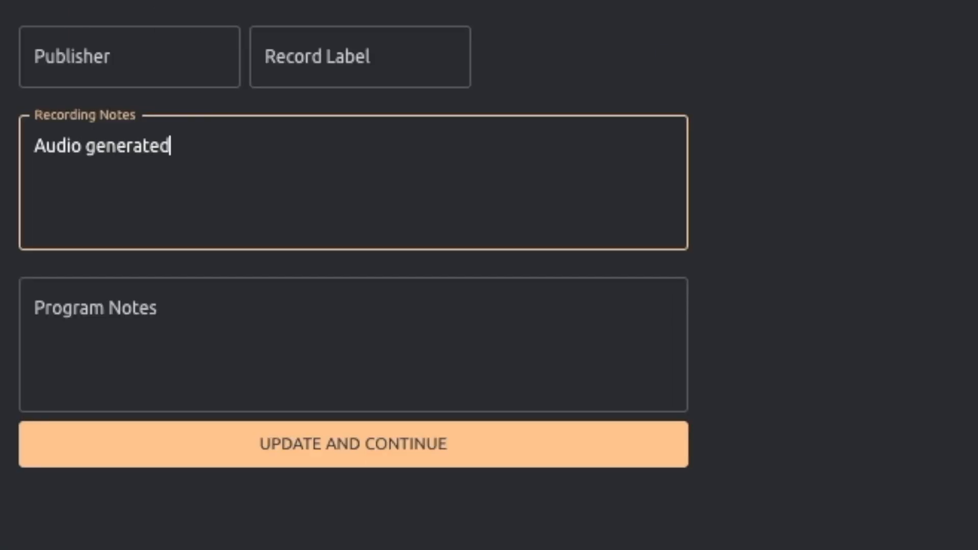
# Finish the recording notes 'in Sonic' and program notes 'This music was created to demonstrate scorefol.io'.
pyautogui.write('in Sonic')
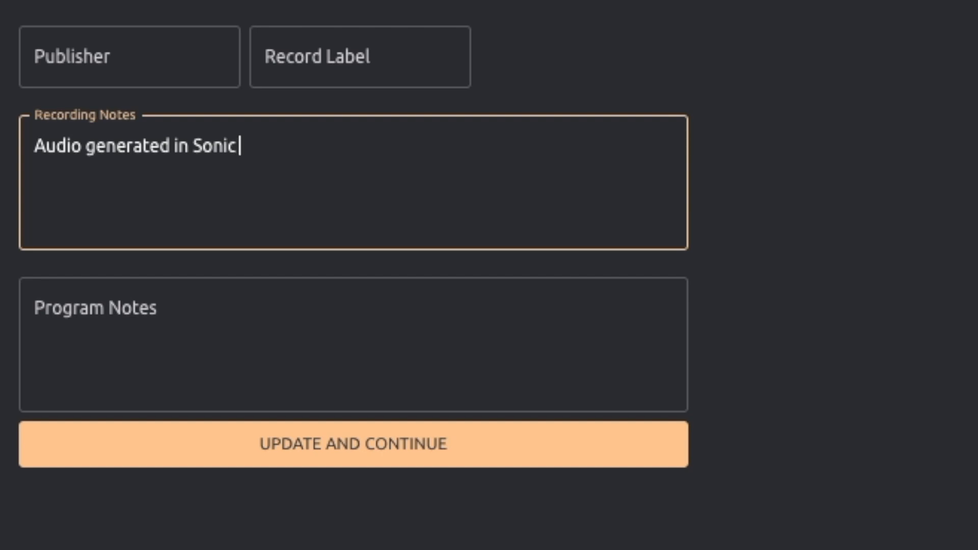
pyautogui.write('This music was cr')
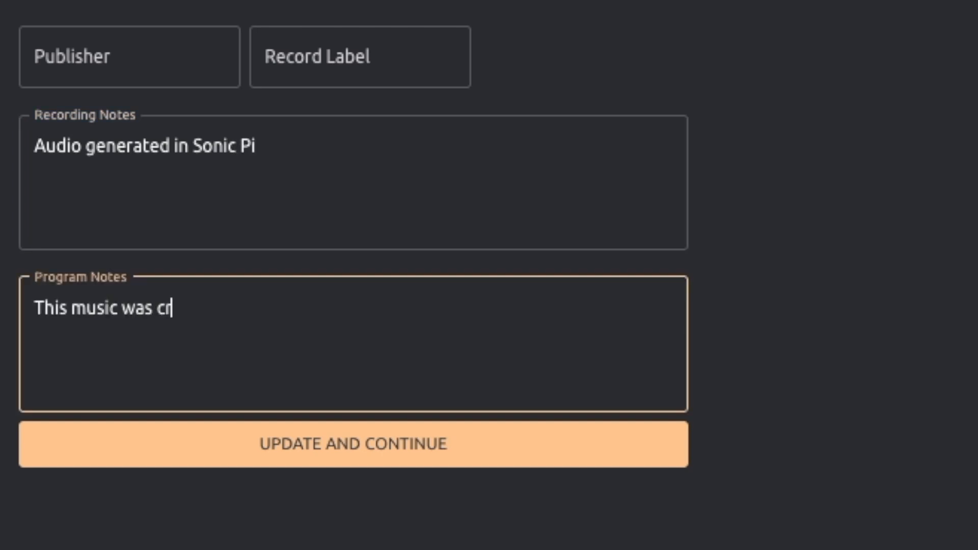
pyautogui.write('eated')
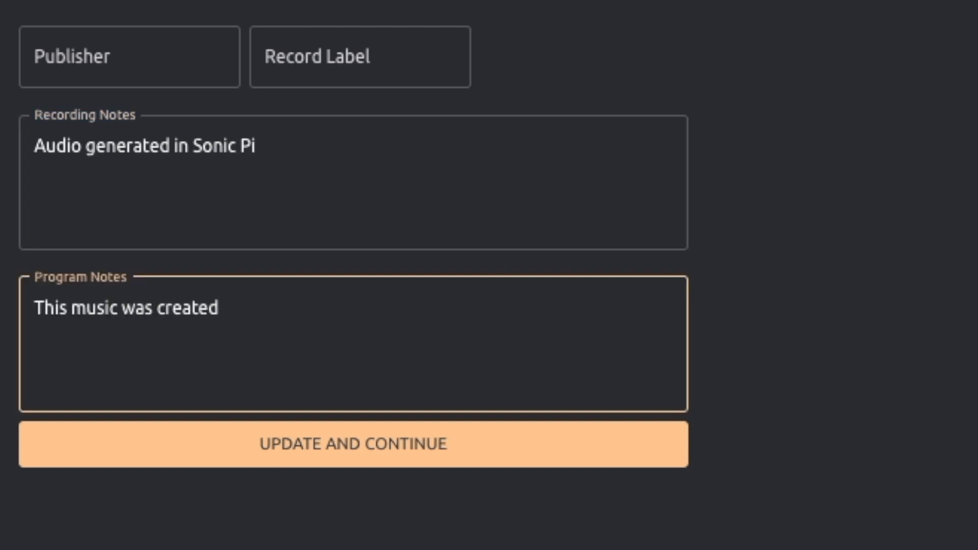
pyautogui.write('to demonstrate')
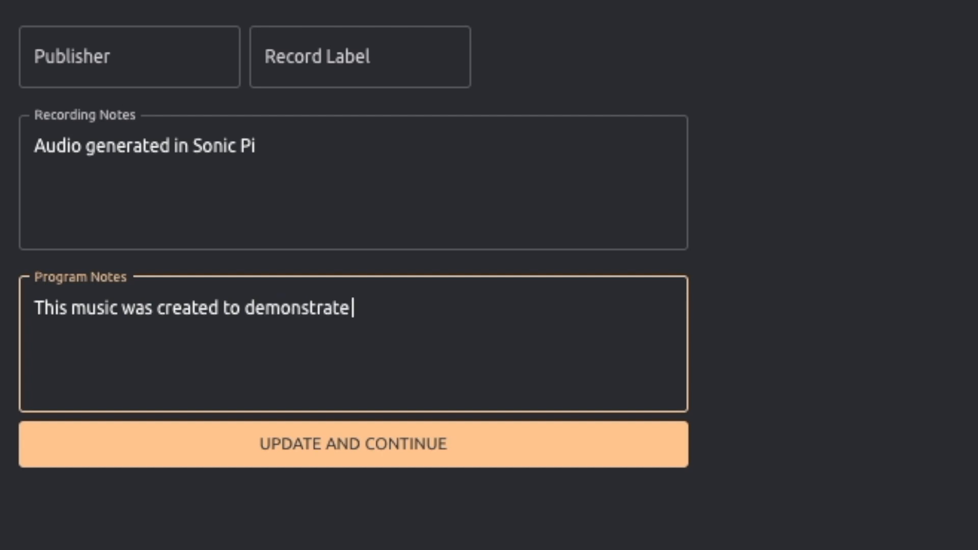
pyautogui.write('scorefol.io!')
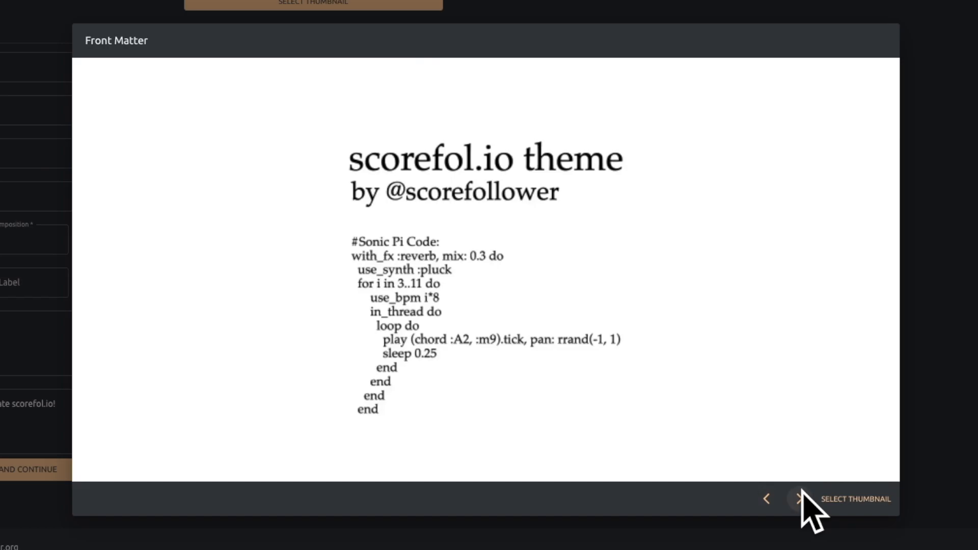
# Pick a later score page as the thumbnail and submit the work details.
pyautogui.click(801, 499)
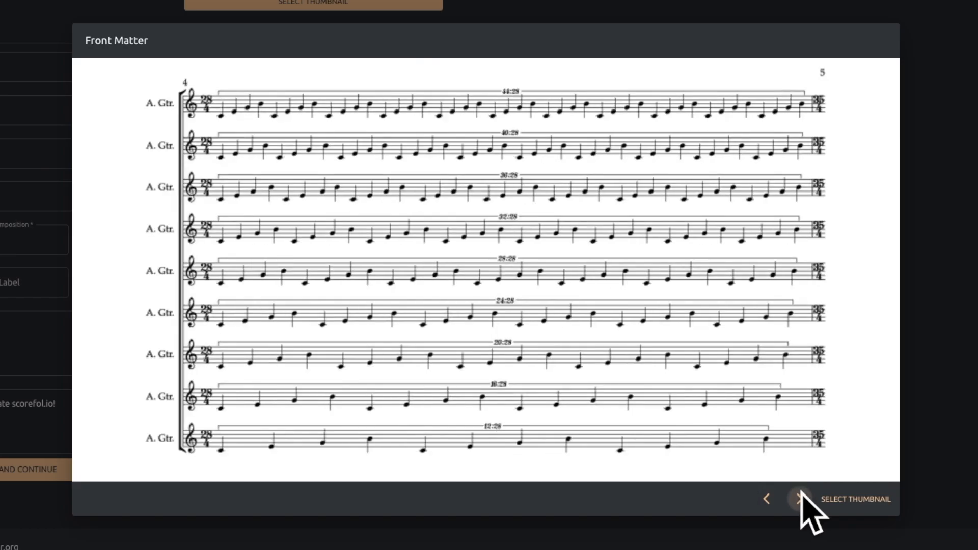
pyautogui.click(799, 498)
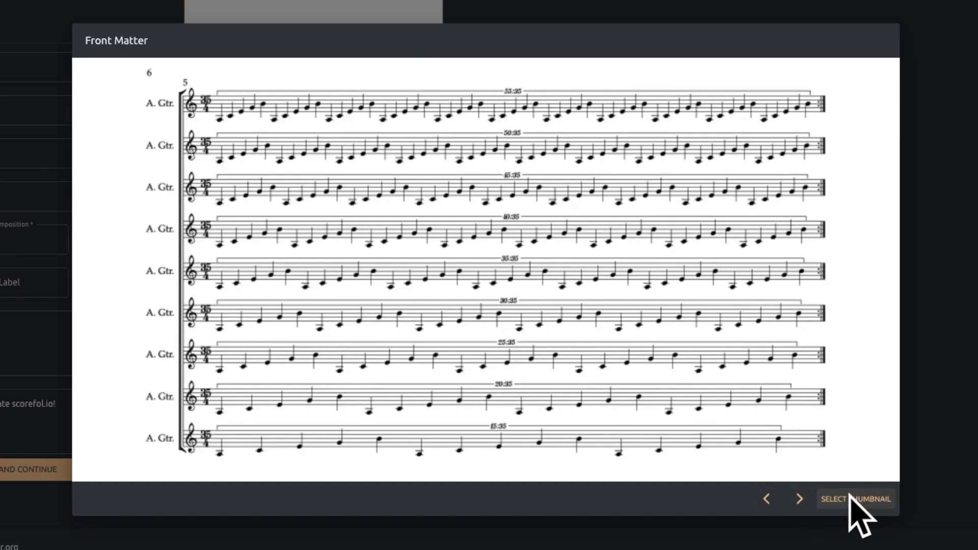
pyautogui.click(854, 498)
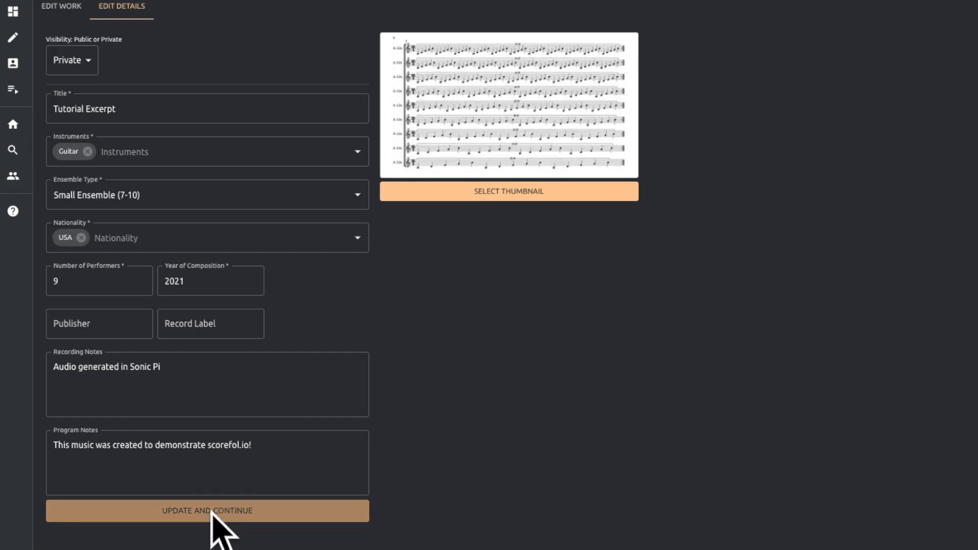
# Continue to the slide editor and expand the Slides panel listing the six score pages.
pyautogui.click(207, 510)
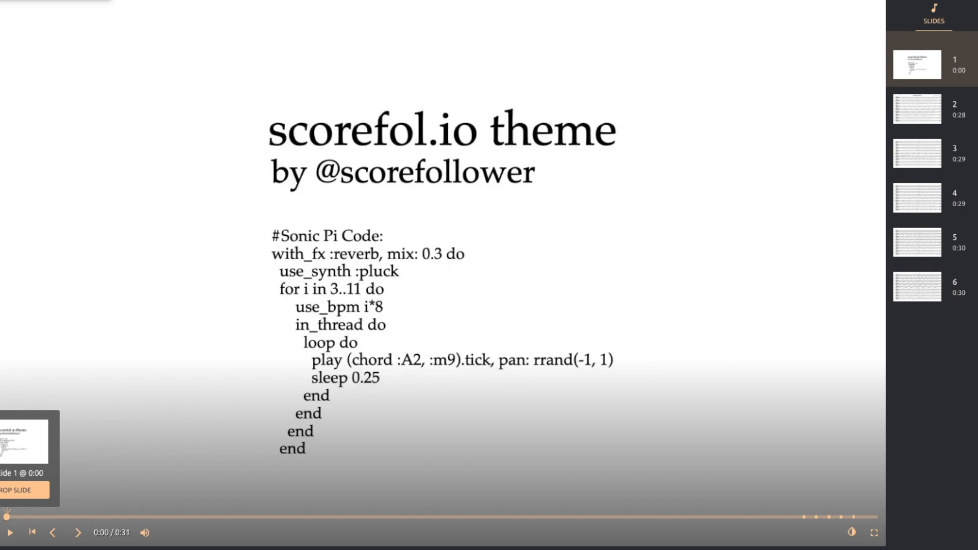
pyautogui.moveTo(179, 287)
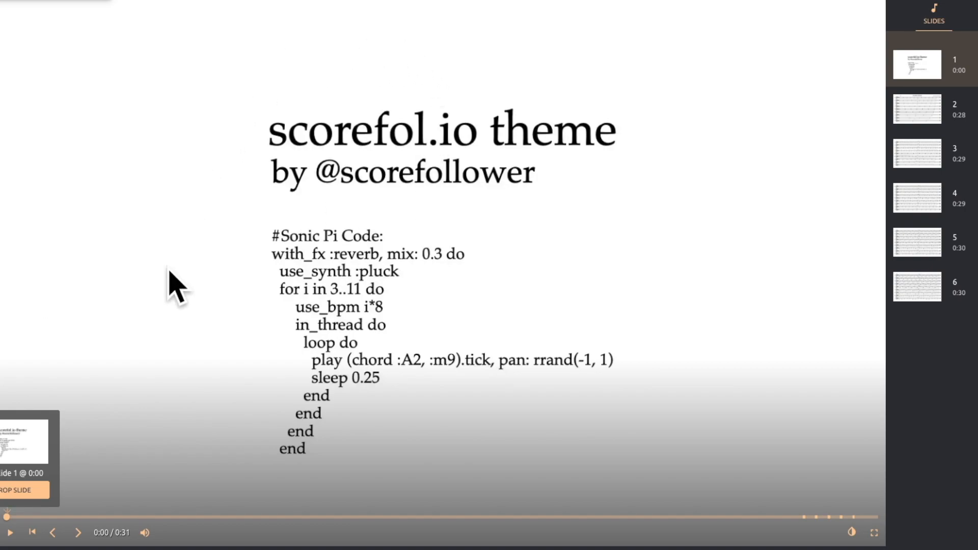
pyautogui.moveTo(309, 365)
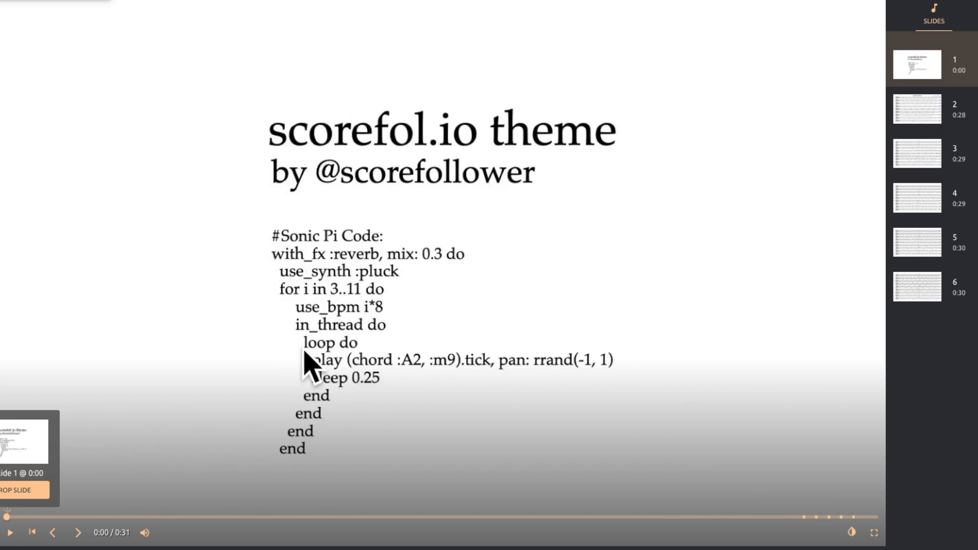
pyautogui.moveTo(418, 312)
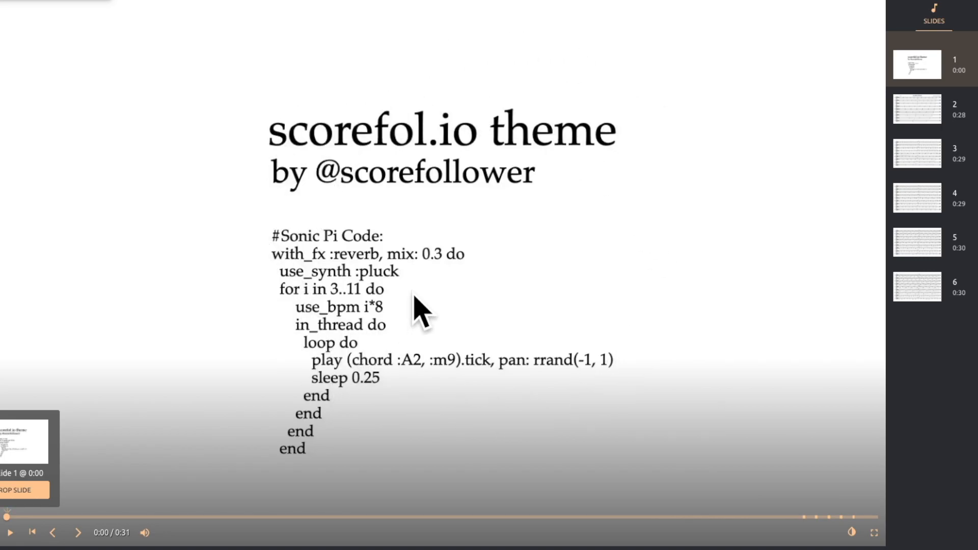
pyautogui.moveTo(186, 476)
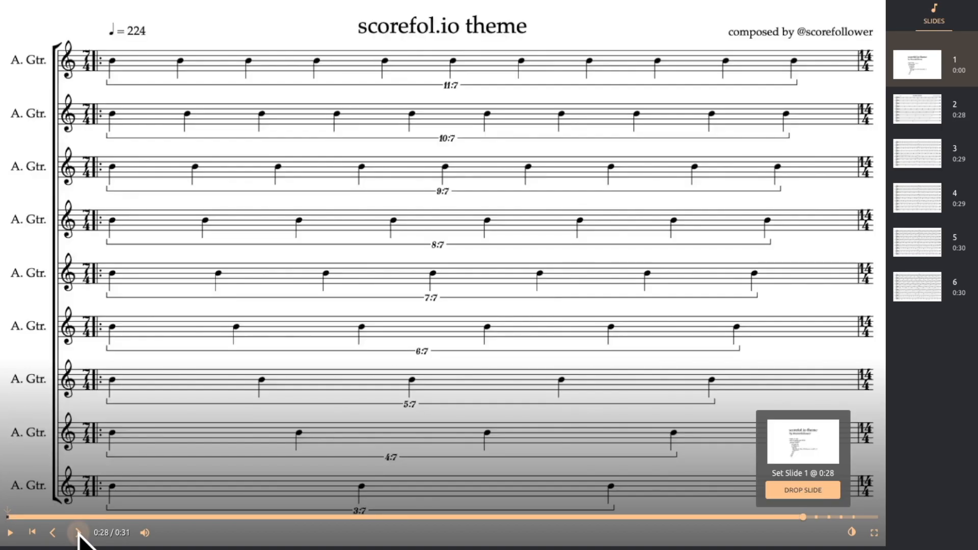
pyautogui.click(80, 531)
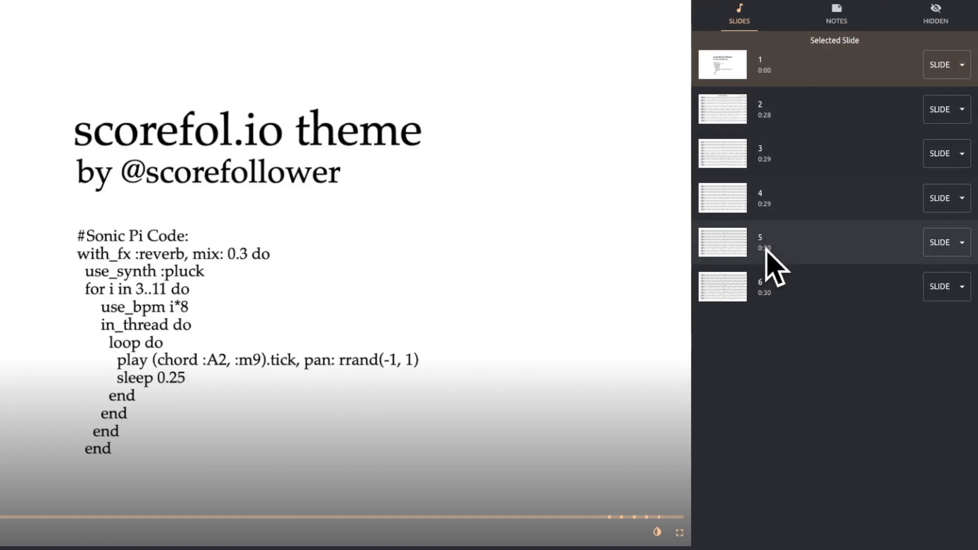
pyautogui.moveTo(823, 268)
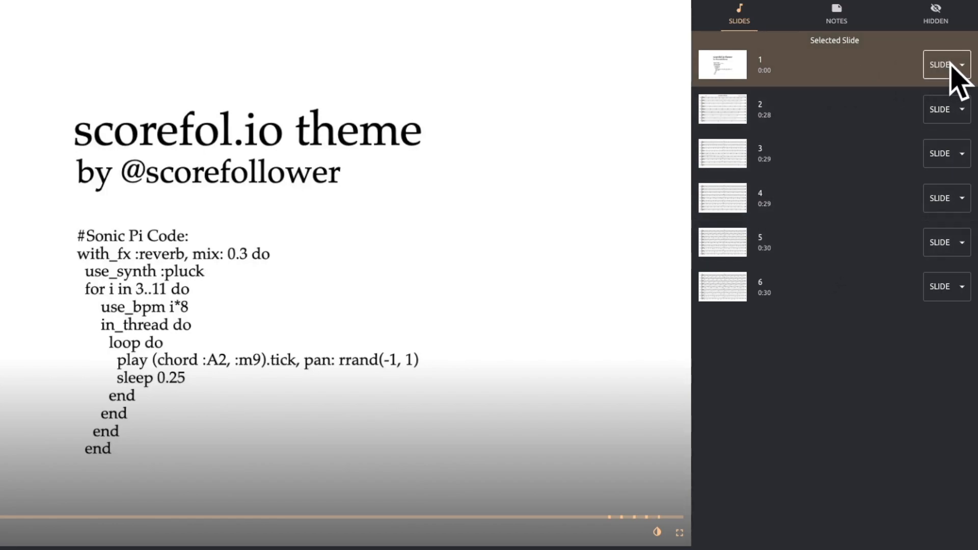
# Move slide 1 to front matter and check it in the front matter view.
pyautogui.click(946, 64)
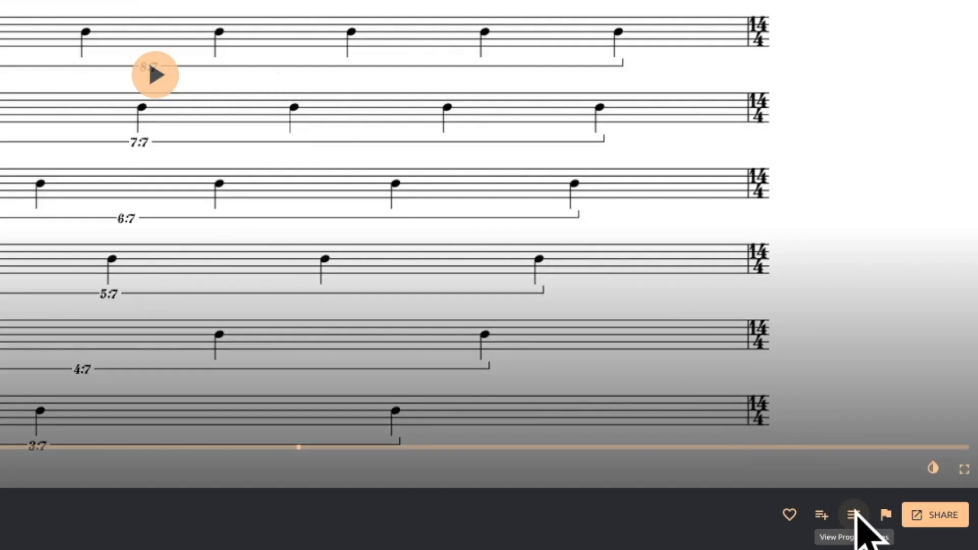
pyautogui.click(853, 514)
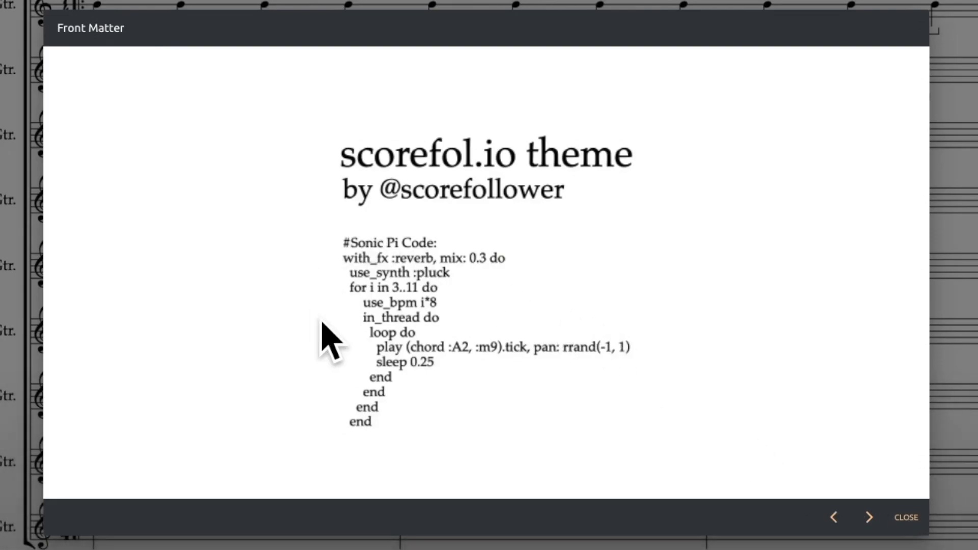
pyautogui.click(904, 518)
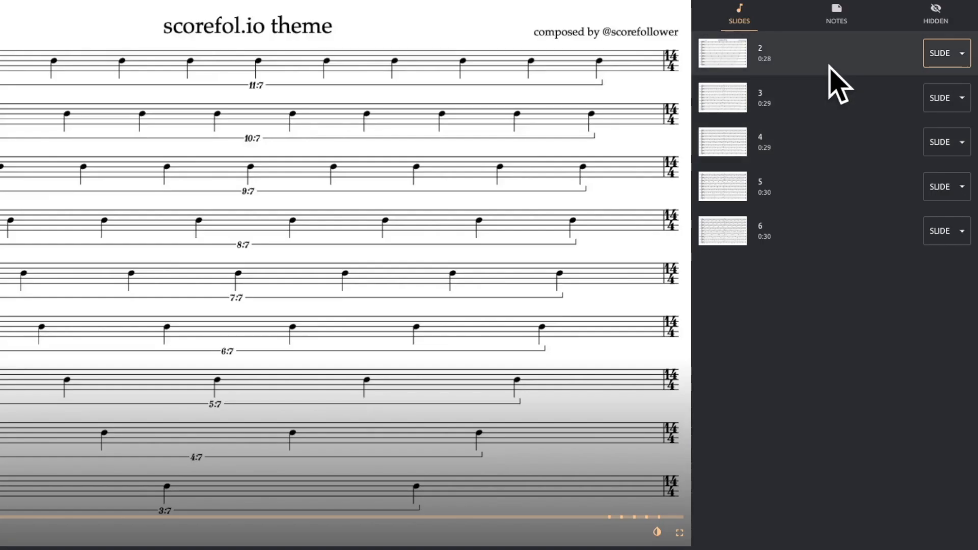
pyautogui.click(943, 52)
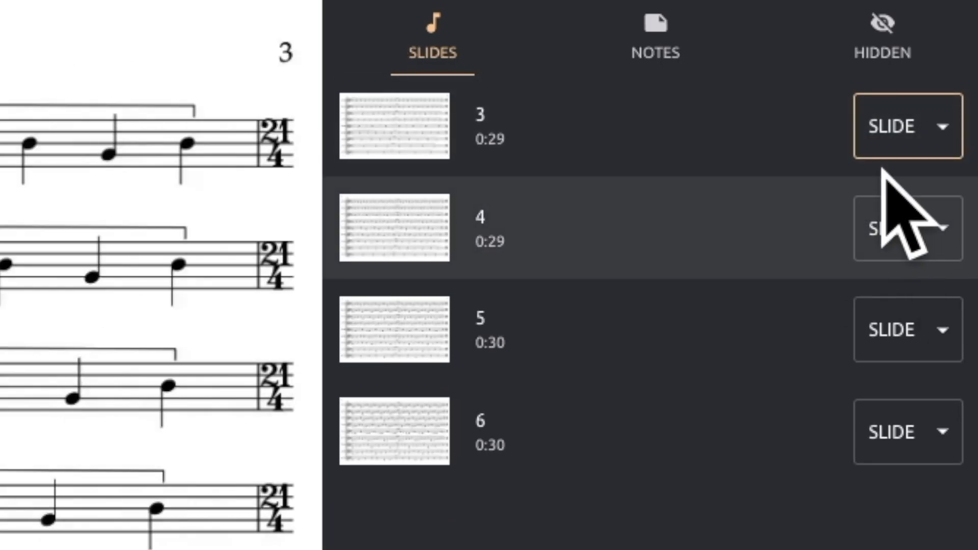
# Select slide 2 and place the playhead at 0:00 for timing.
pyautogui.click(907, 125)
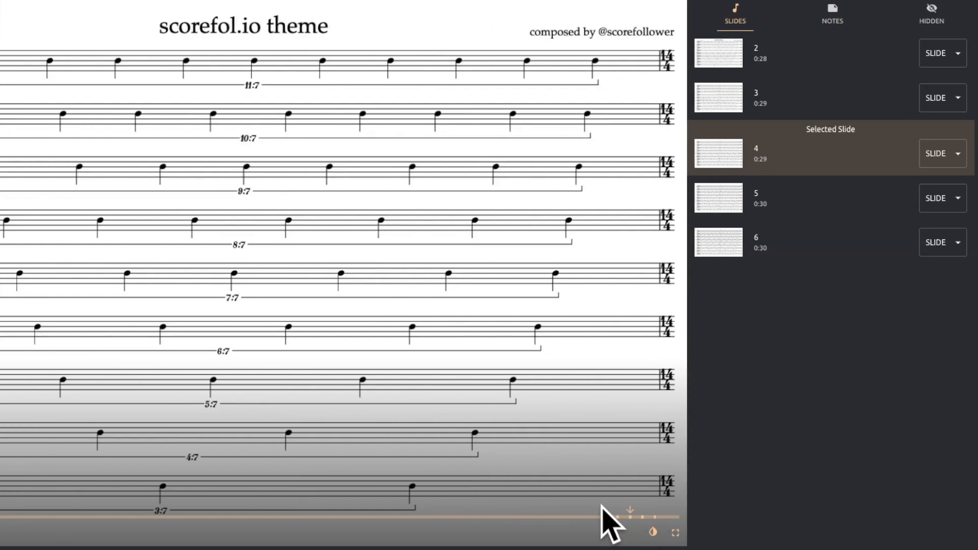
pyautogui.click(829, 197)
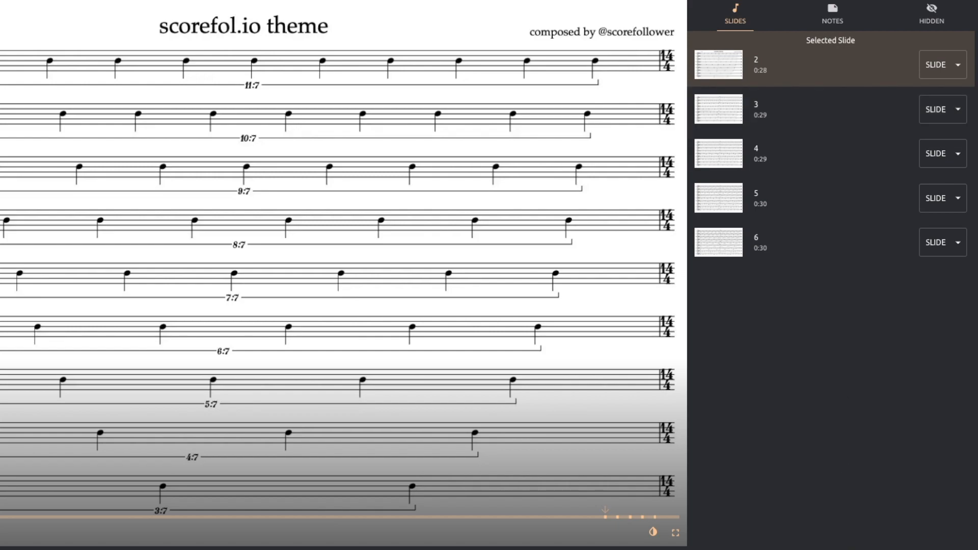
pyautogui.moveTo(608, 530)
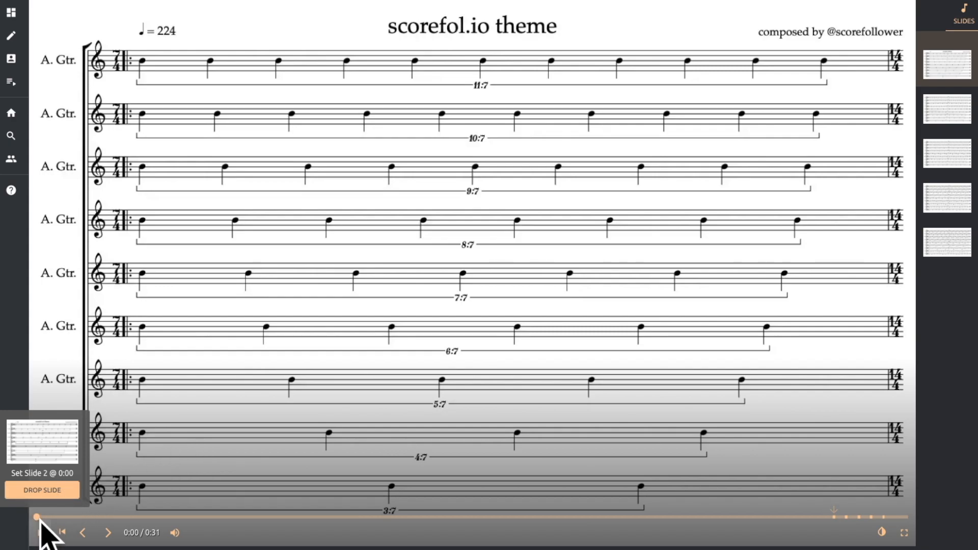
# Drop slide 2 at 0:00 so the first score page starts with the audio.
pyautogui.click(40, 533)
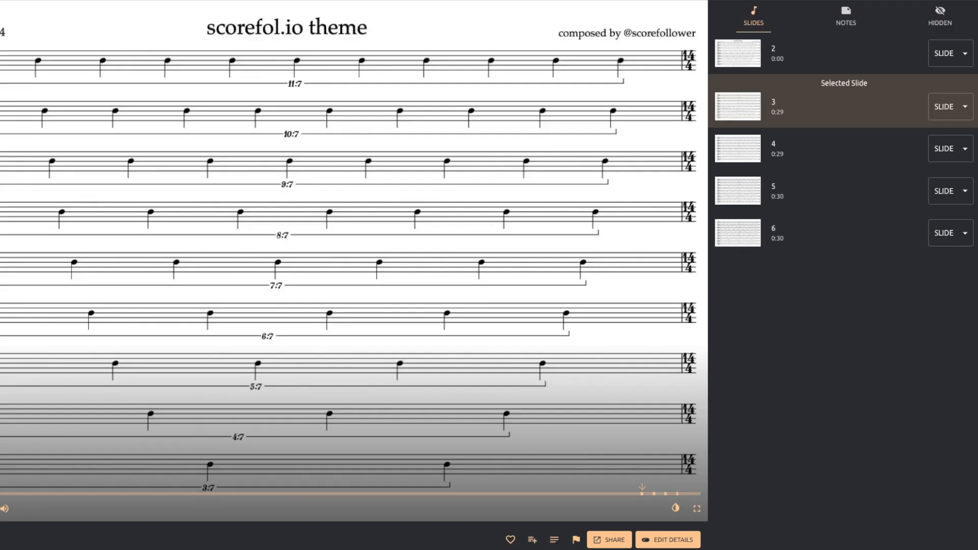
pyautogui.moveTo(814, 121)
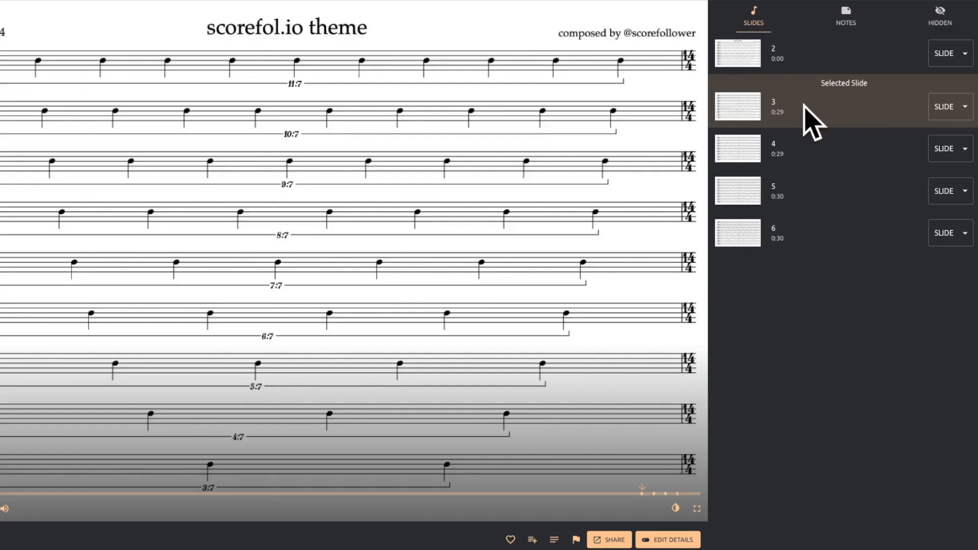
pyautogui.moveTo(629, 477)
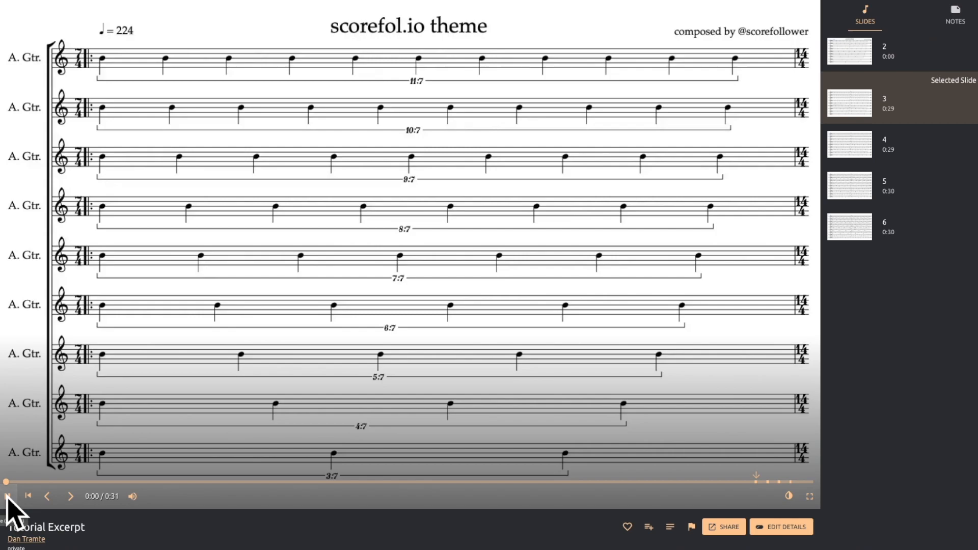
# Play the audio and drop slides 3–6 at 0:01, 0:05, 0:11 and 0:18.
pyautogui.click(8, 496)
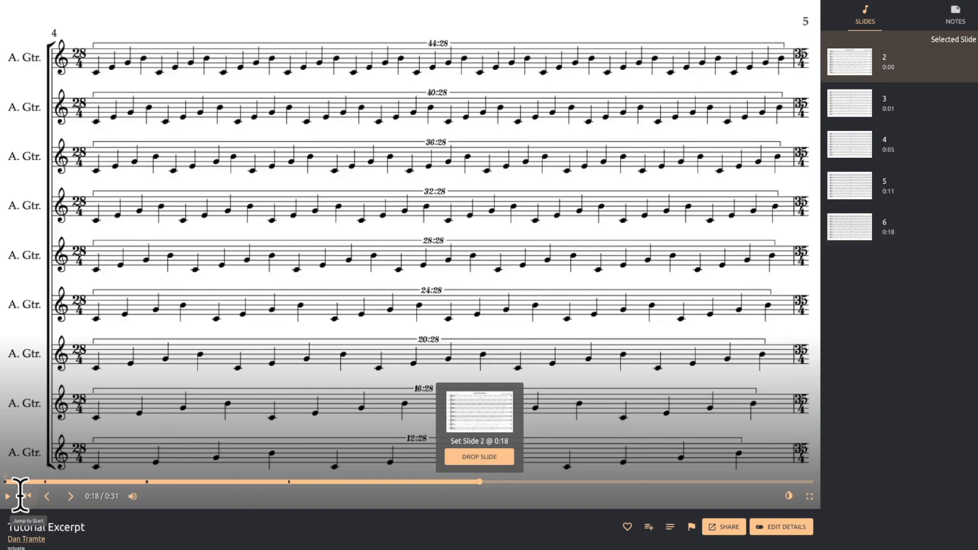
pyautogui.click(7, 496)
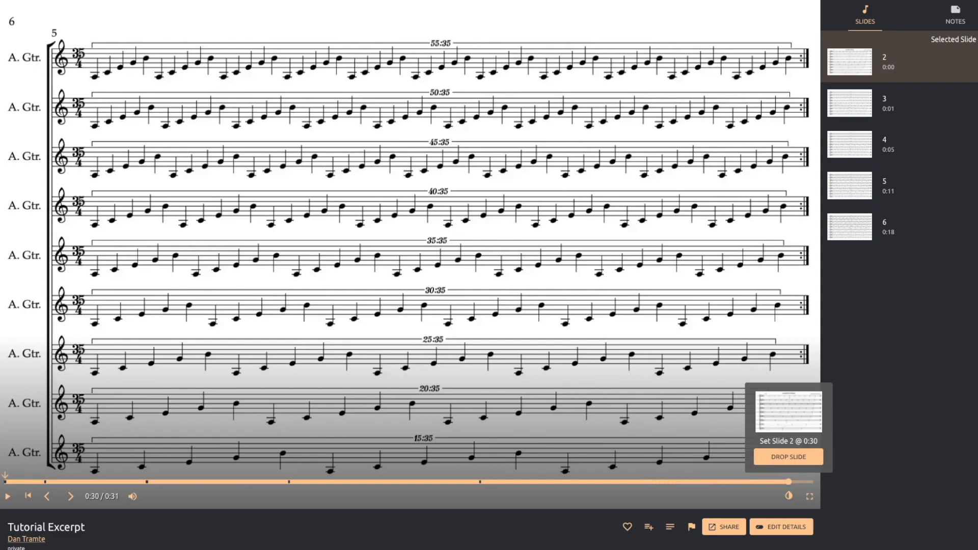
# Leave the editor and search published works filtered to Guitar.
pyautogui.click(782, 526)
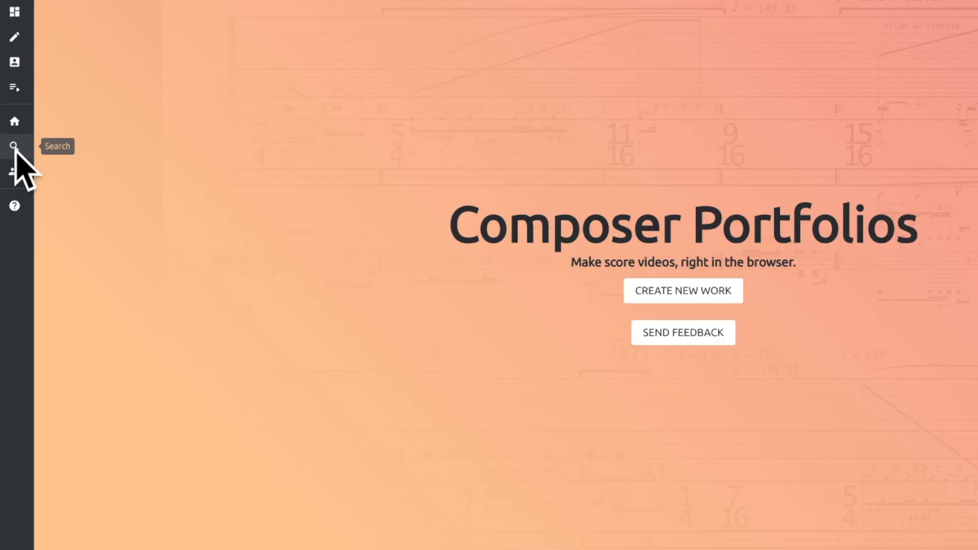
pyautogui.click(14, 146)
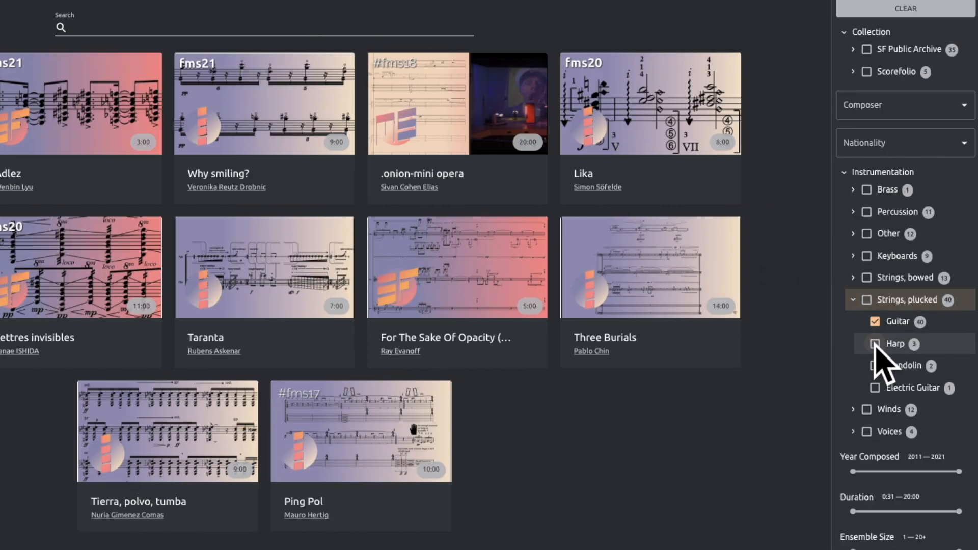